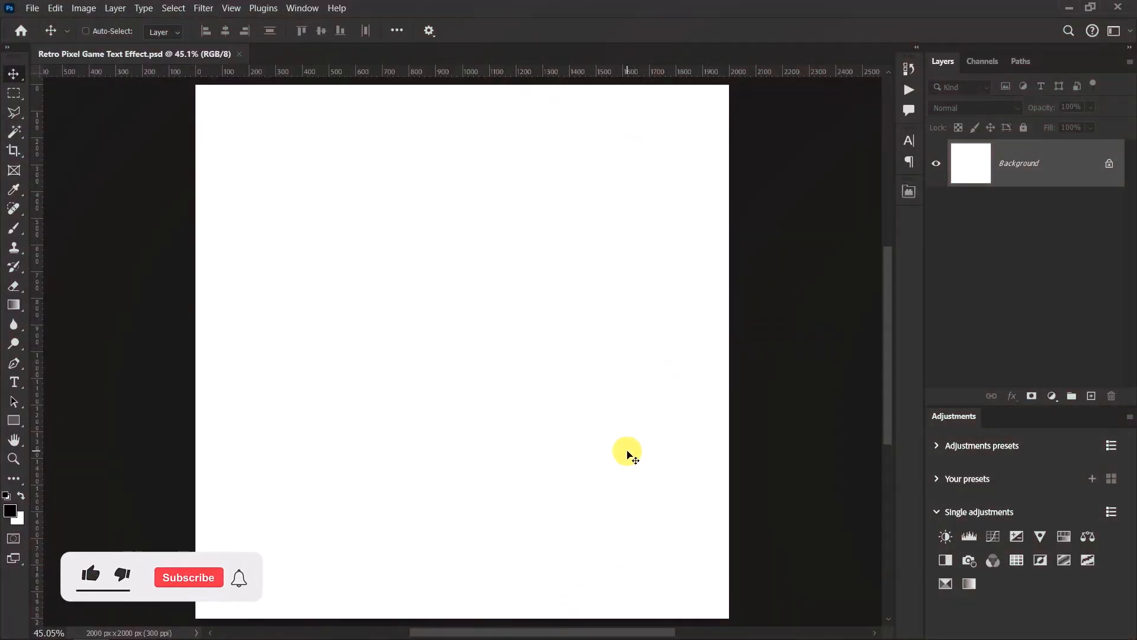
# Step: Add a Solid Color fill layer in black #000000 covering the white background
pyautogui.click(92, 573)
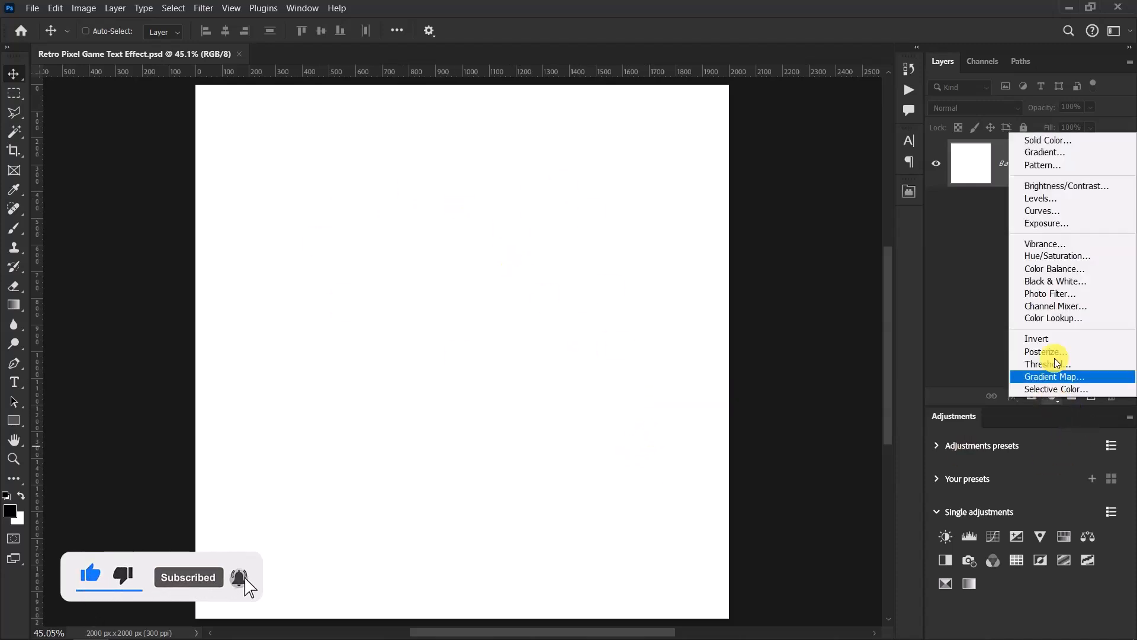
pyautogui.click(1048, 140)
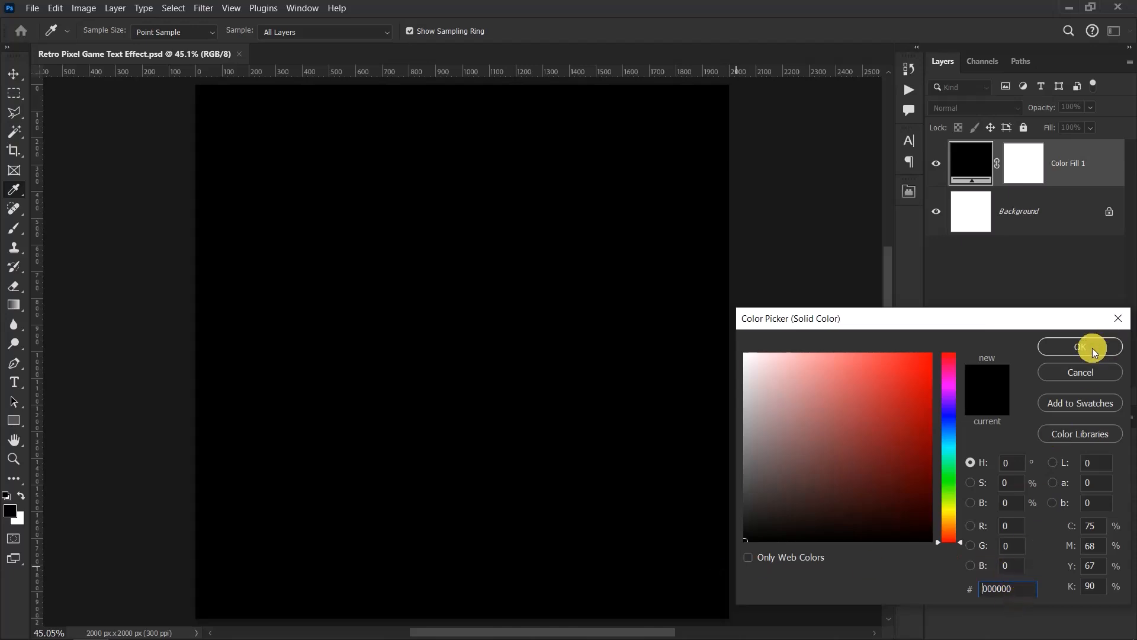
pyautogui.click(1080, 346)
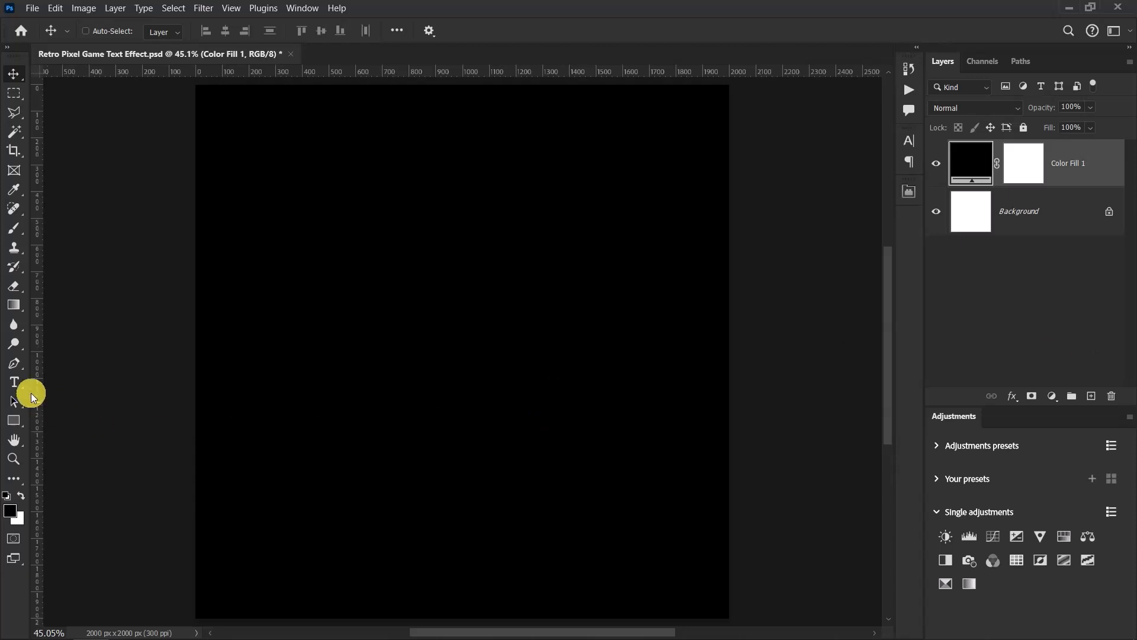
# Step: Add white 'GAME OVER' type on two lines centered over the black fill
pyautogui.click(14, 384)
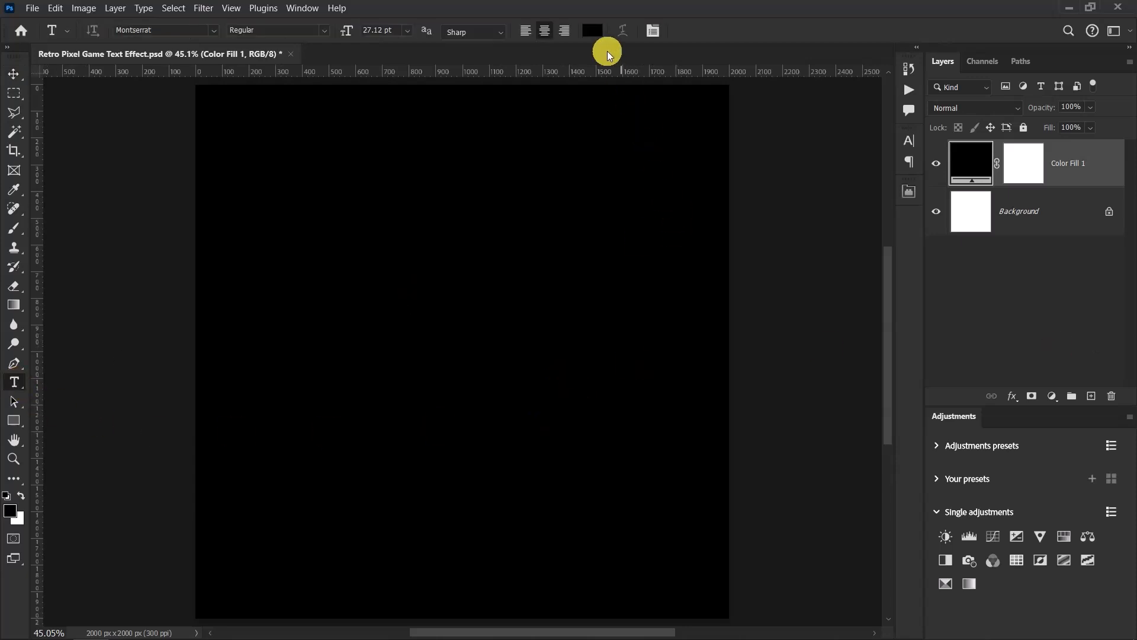
pyautogui.click(592, 31)
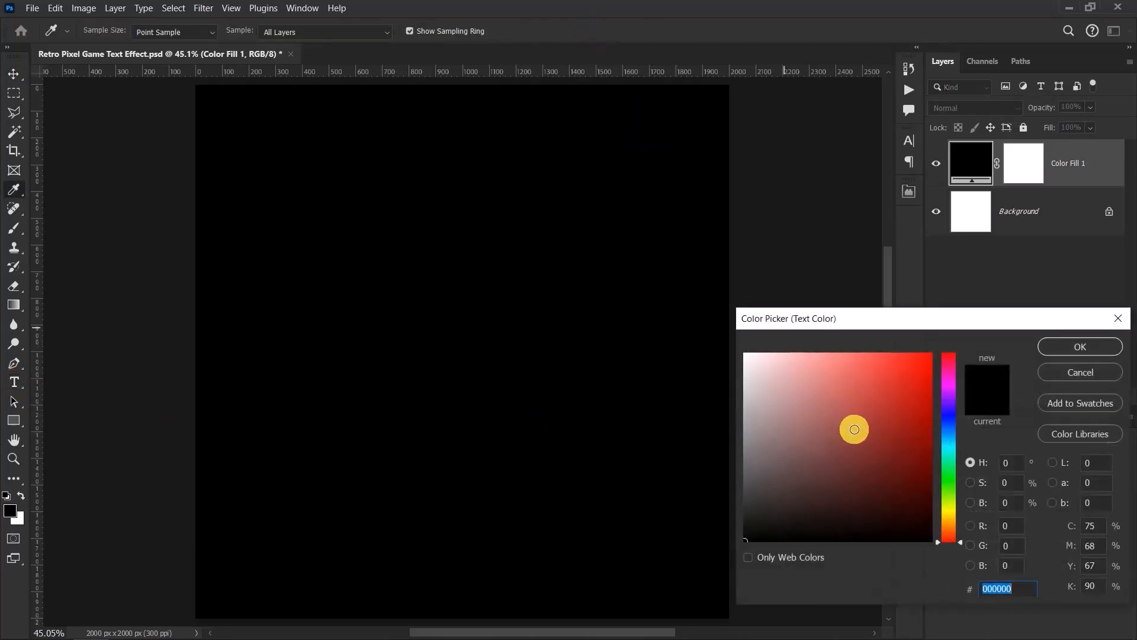
pyautogui.click(1080, 346)
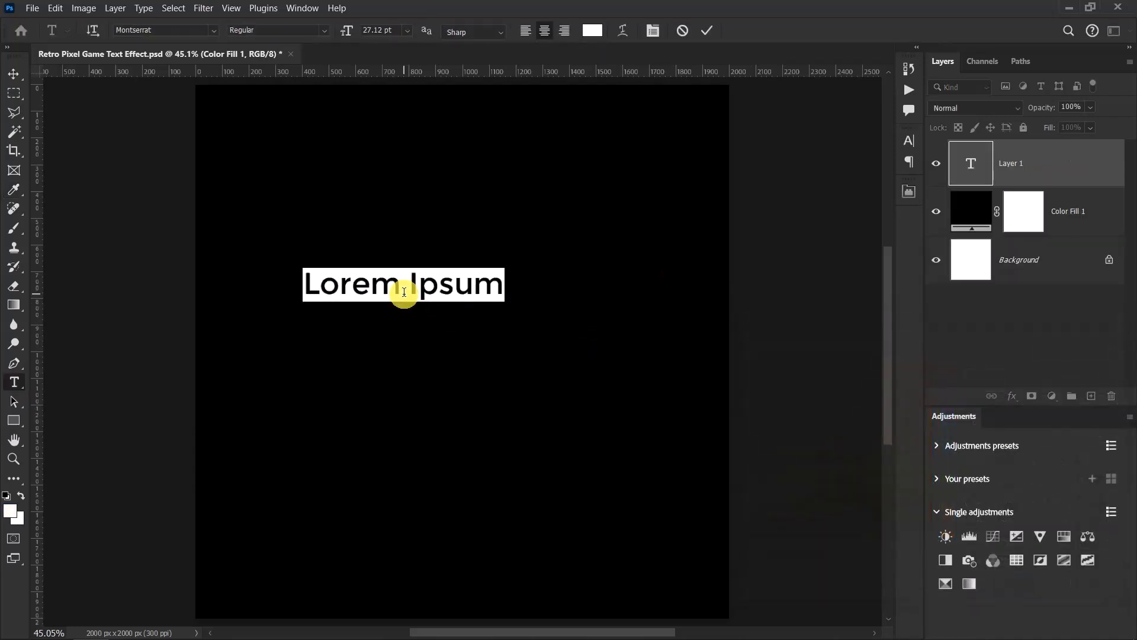
pyautogui.write('GAME')
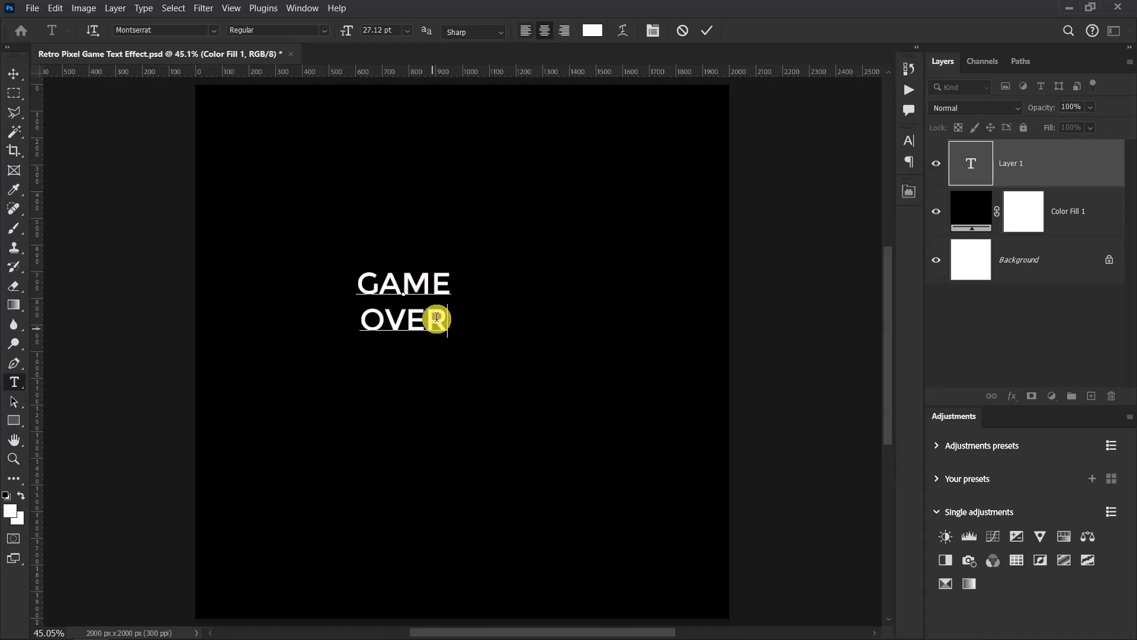
pyautogui.click(12, 73)
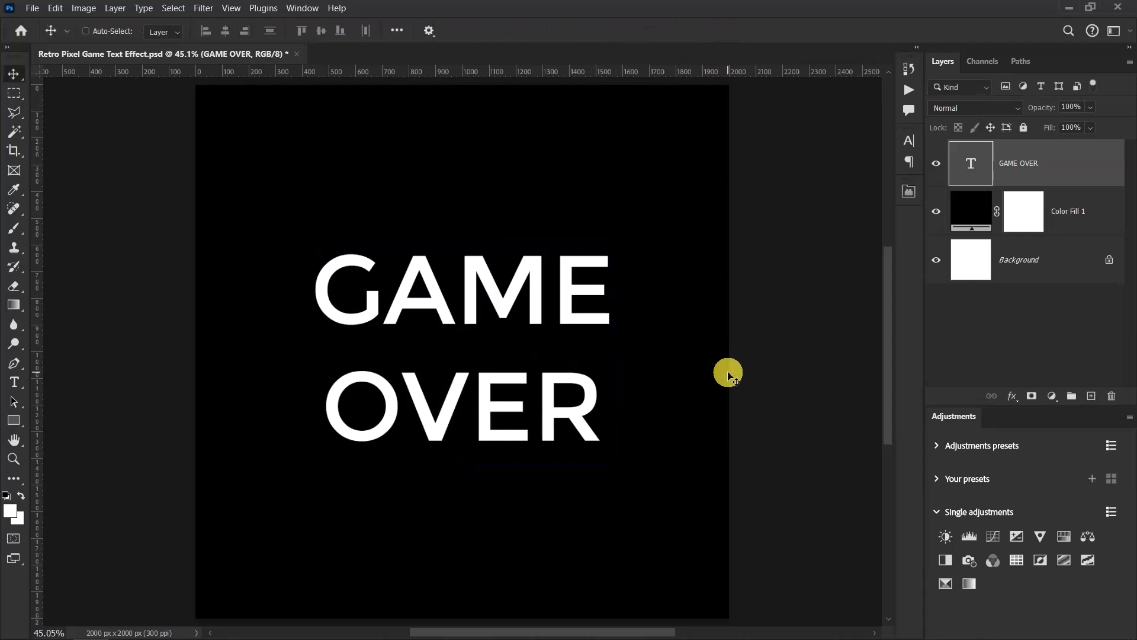
pyautogui.moveTo(476, 296)
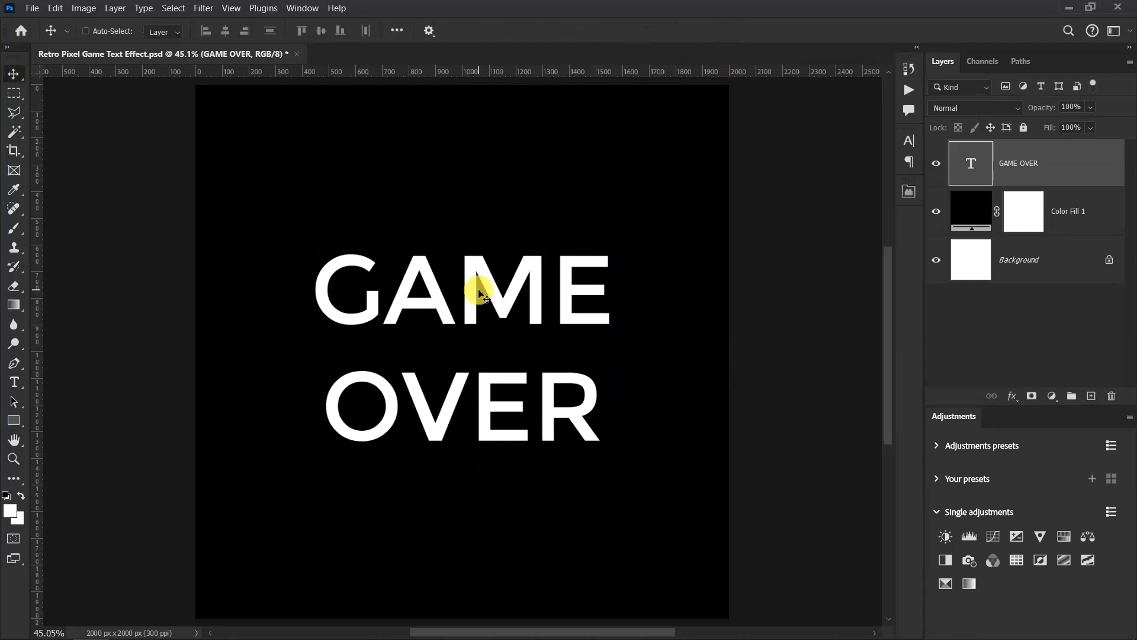
# Step: Set the GAME OVER type to the bold pixel font via the Character panel and begin scaling it up
pyautogui.click(908, 140)
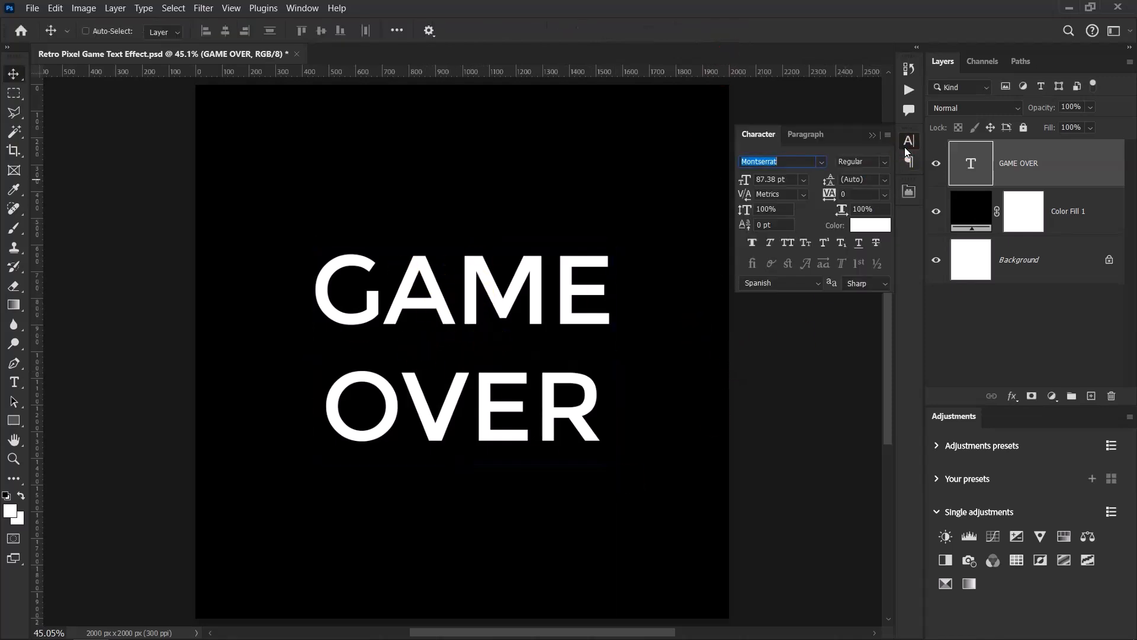
pyautogui.moveTo(795, 162)
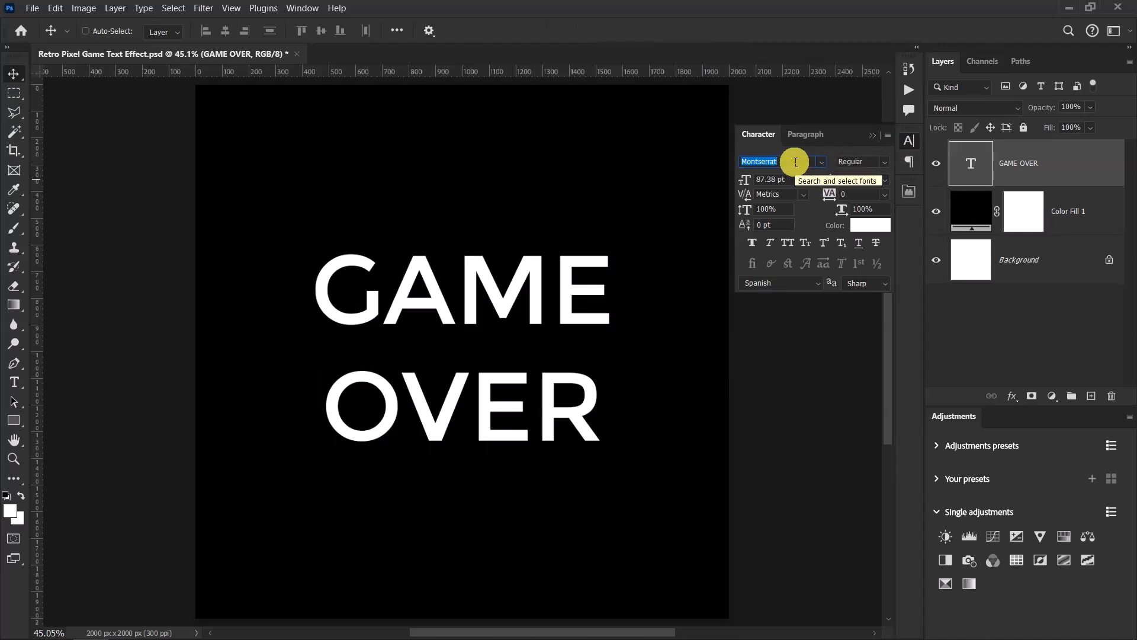
pyautogui.write('auto')
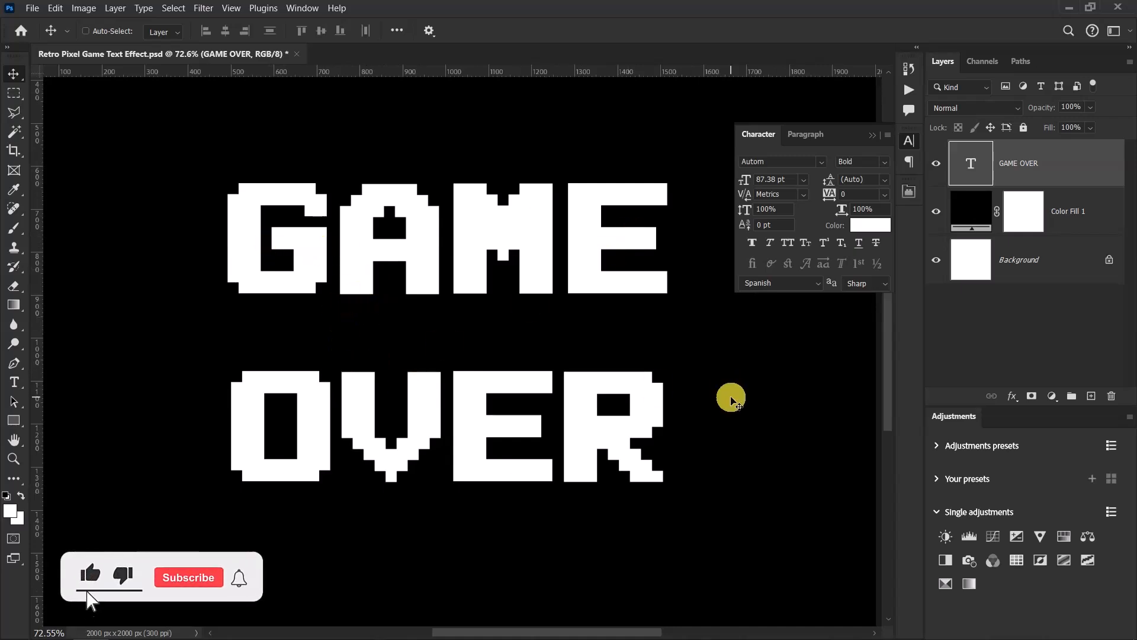
pyautogui.click(187, 577)
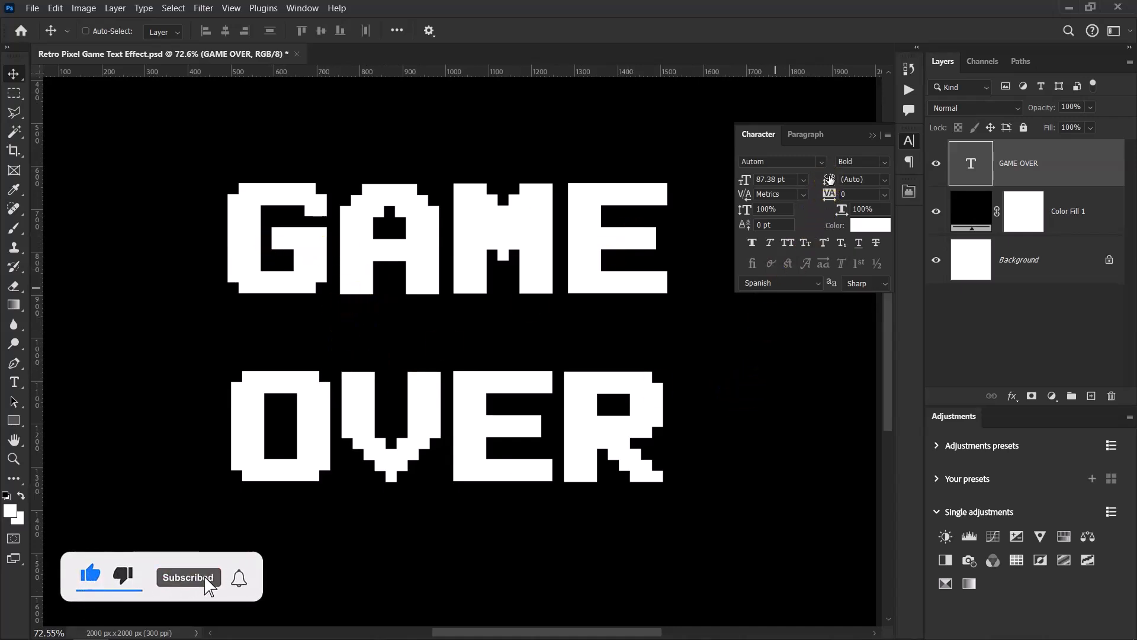
pyautogui.click(856, 180)
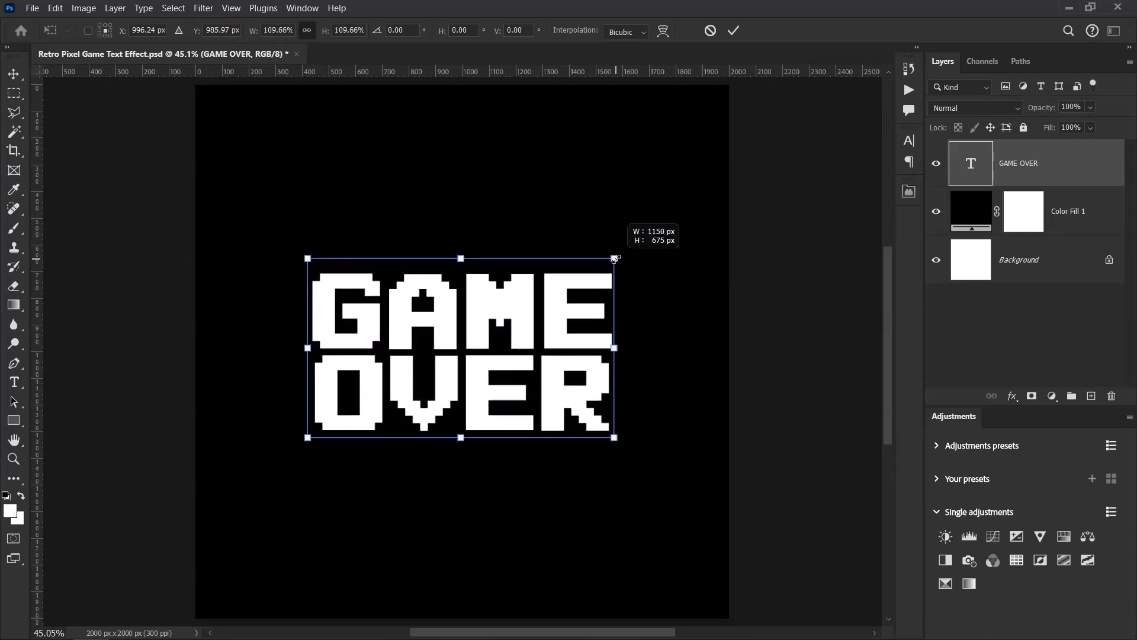
# Step: Commit the enlarged GAME OVER text and duplicate its type layer
pyautogui.click(734, 31)
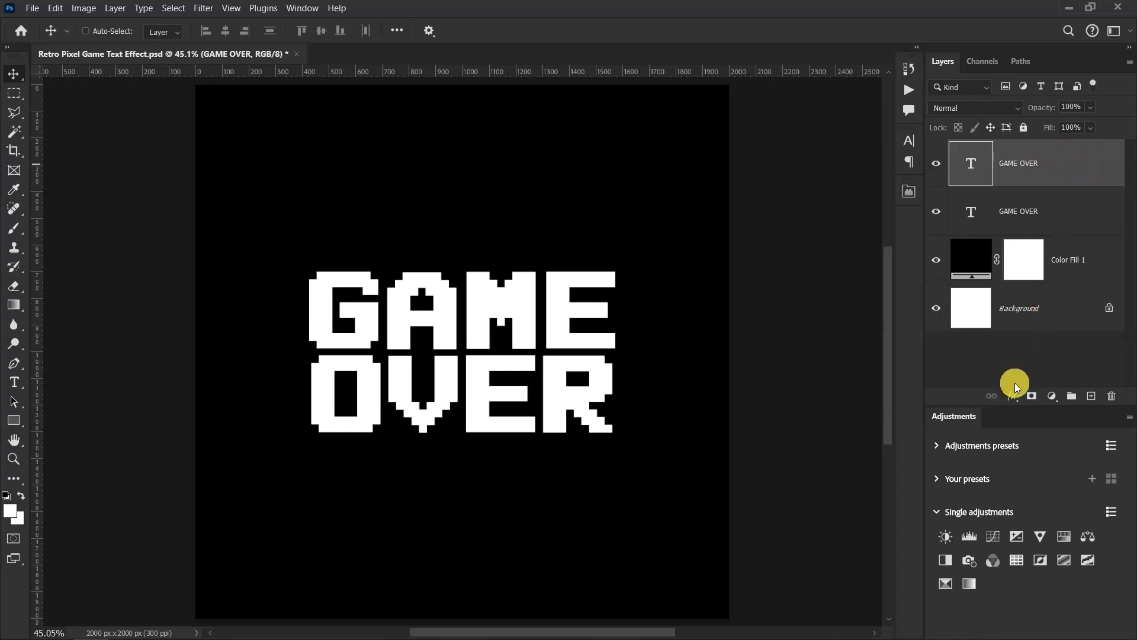
# Step: Give the top GAME OVER layer a Gradient Overlay using the Orange_05 preset from Oranges
pyautogui.click(1012, 396)
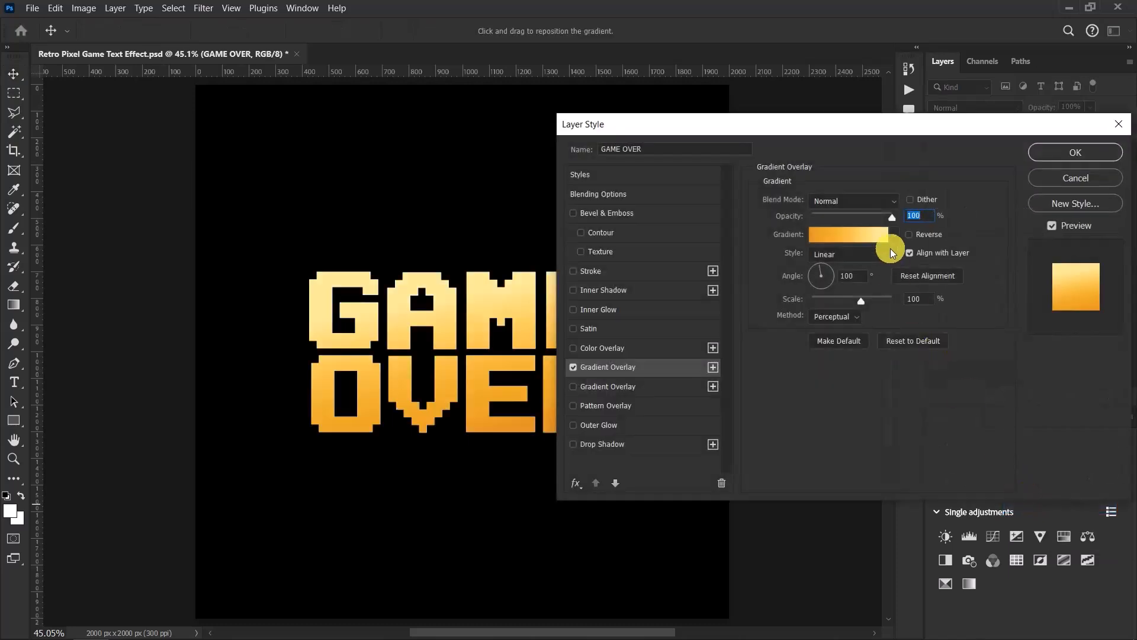
pyautogui.click(850, 233)
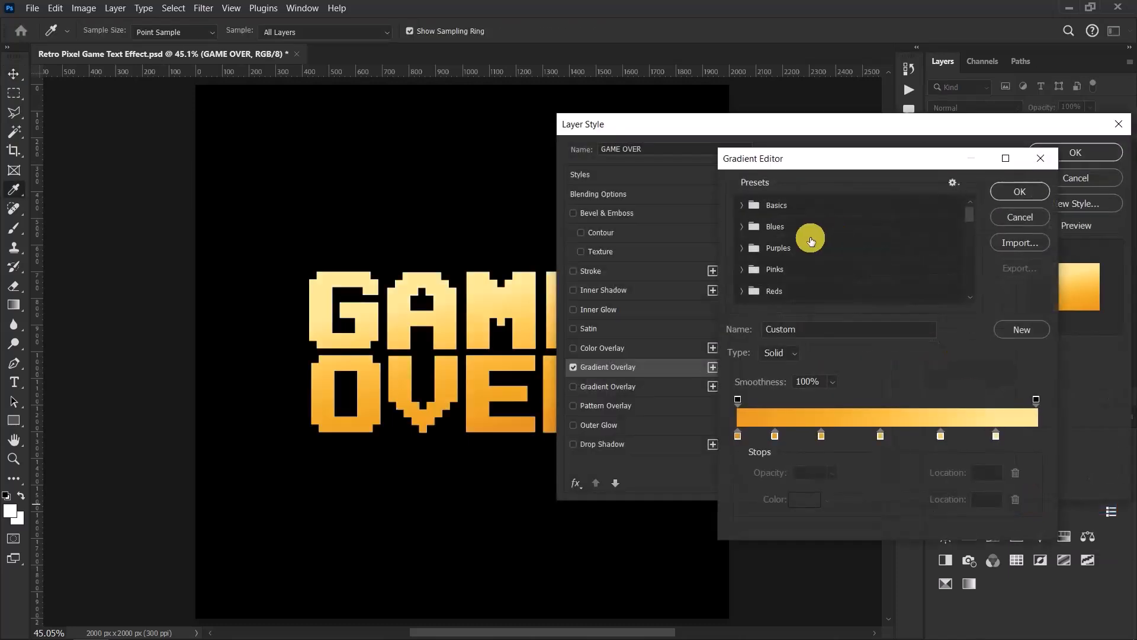
pyautogui.scroll(-3)
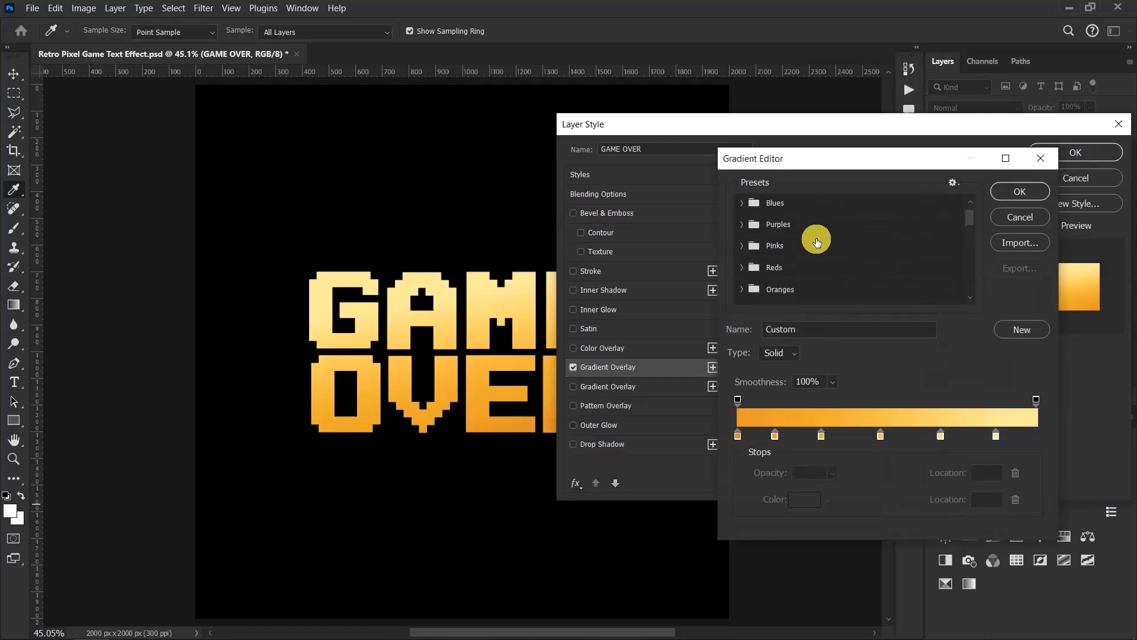
pyautogui.scroll(-3)
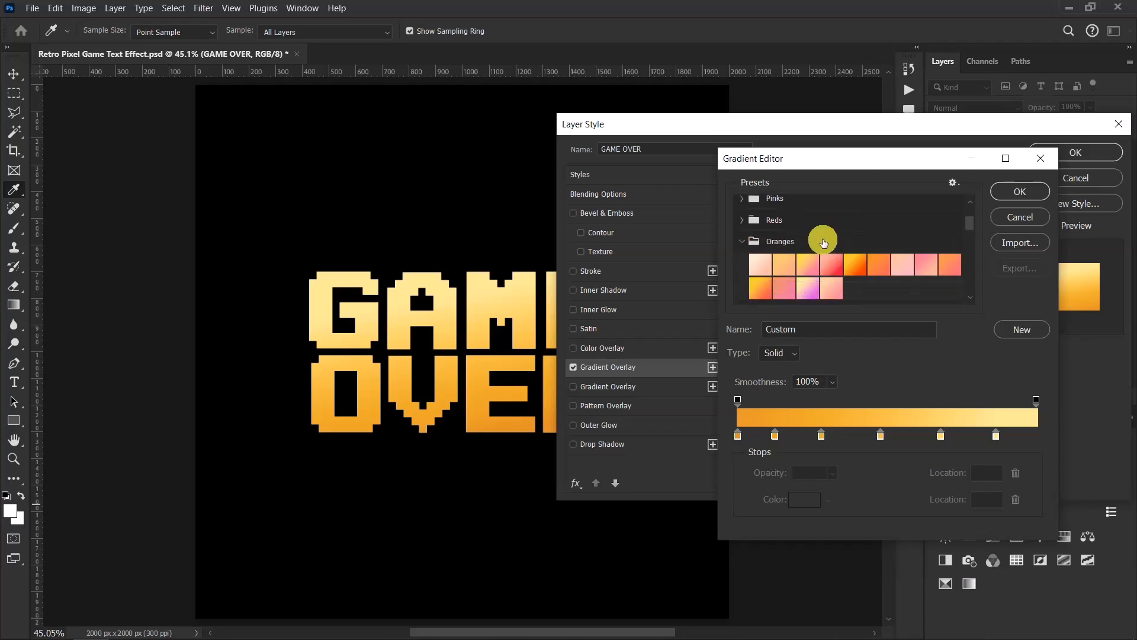
pyautogui.click(856, 265)
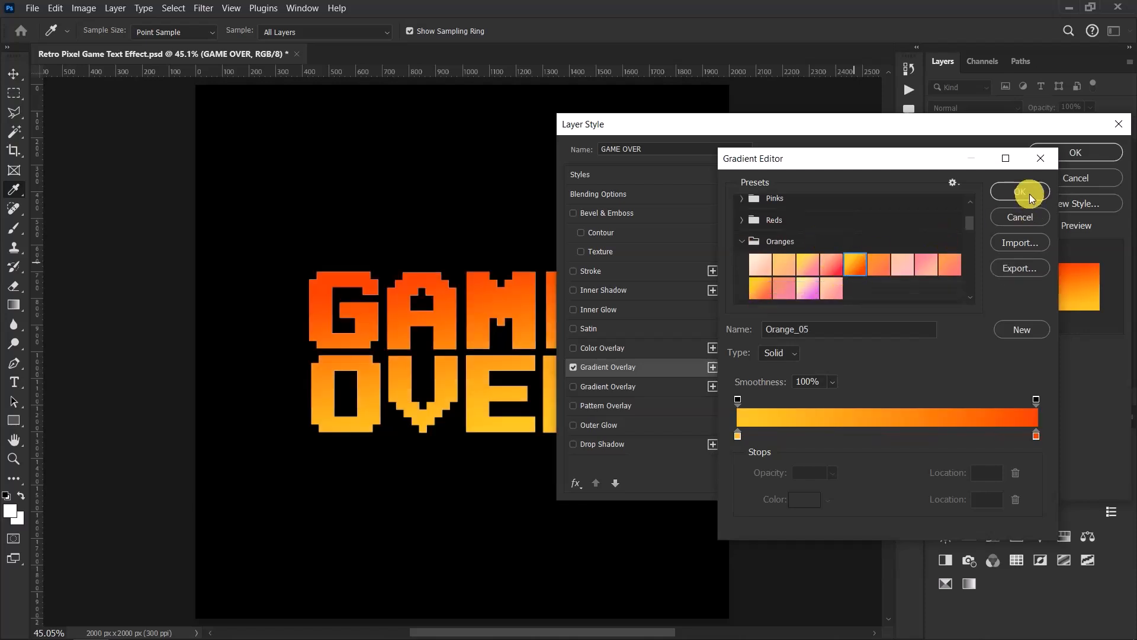
pyautogui.click(1020, 191)
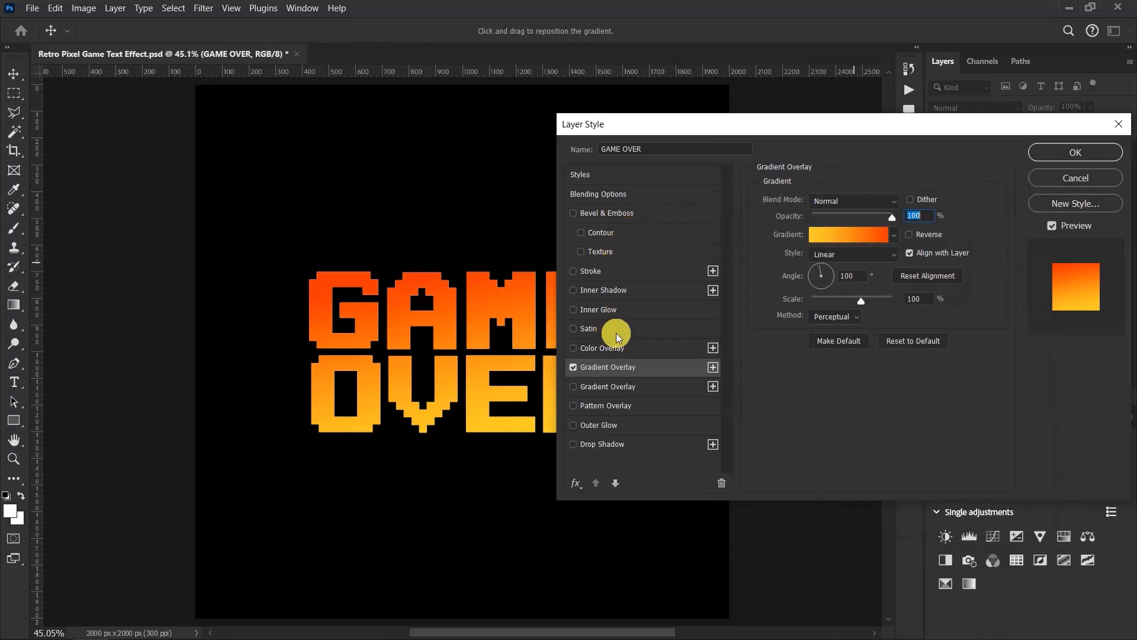
pyautogui.click(590, 271)
pyautogui.write('5')
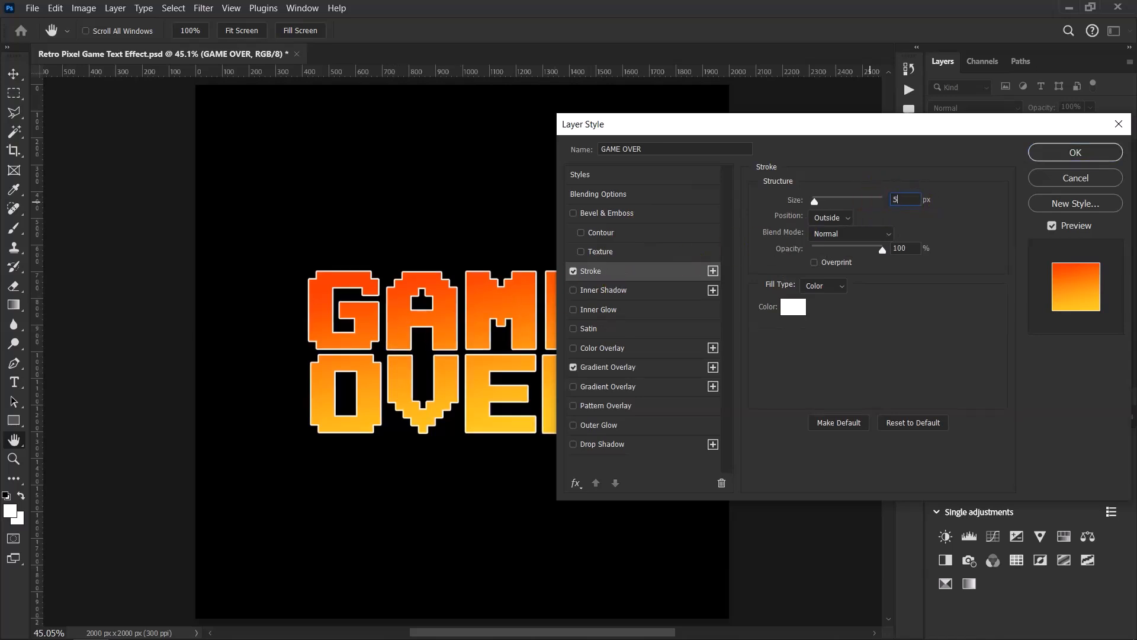
# Step: Colour the 5 px outside stroke white
pyautogui.click(794, 307)
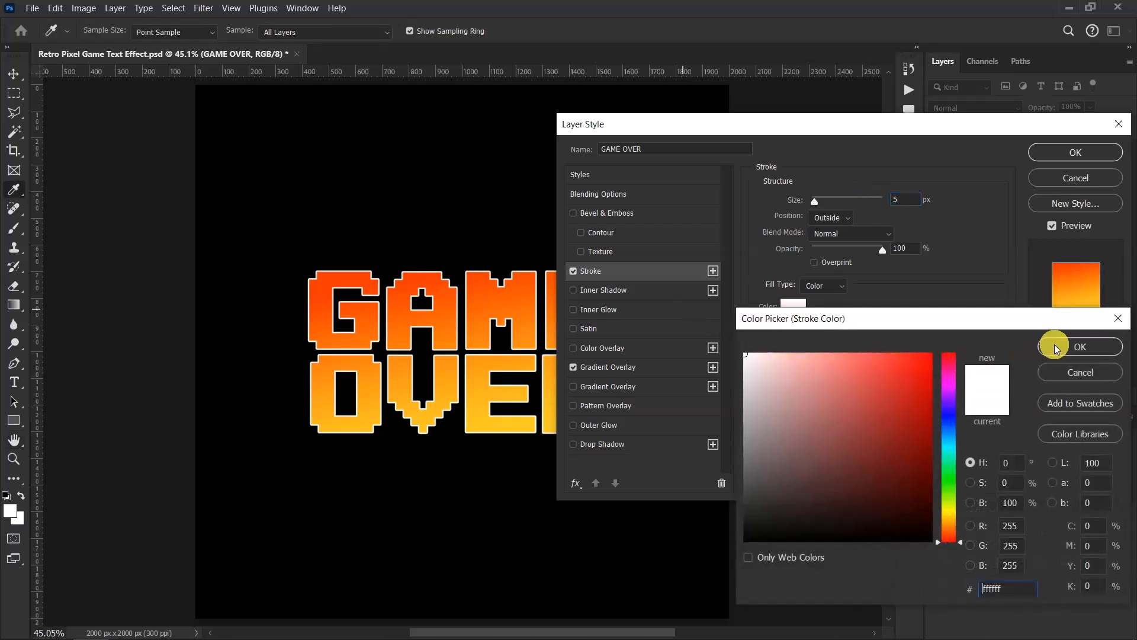
pyautogui.click(1080, 346)
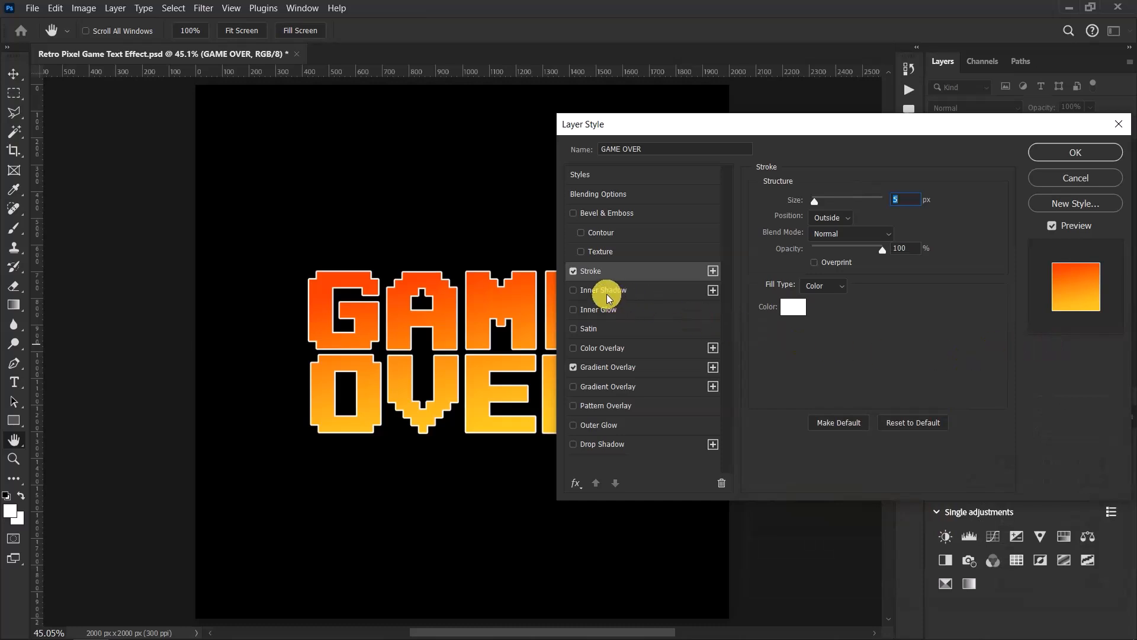
pyautogui.moveTo(606, 294)
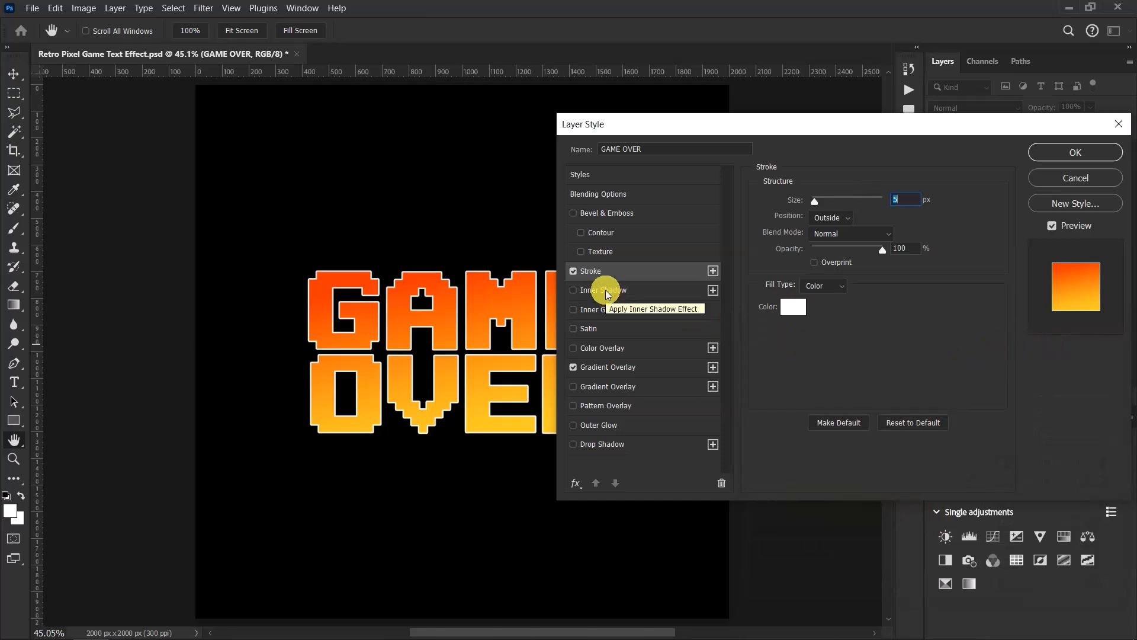
# Step: Add an Inner Shadow at Multiply, 30% opacity, 129° angle, 25 px distance, 9 px size and apply the layer style
pyautogui.click(573, 289)
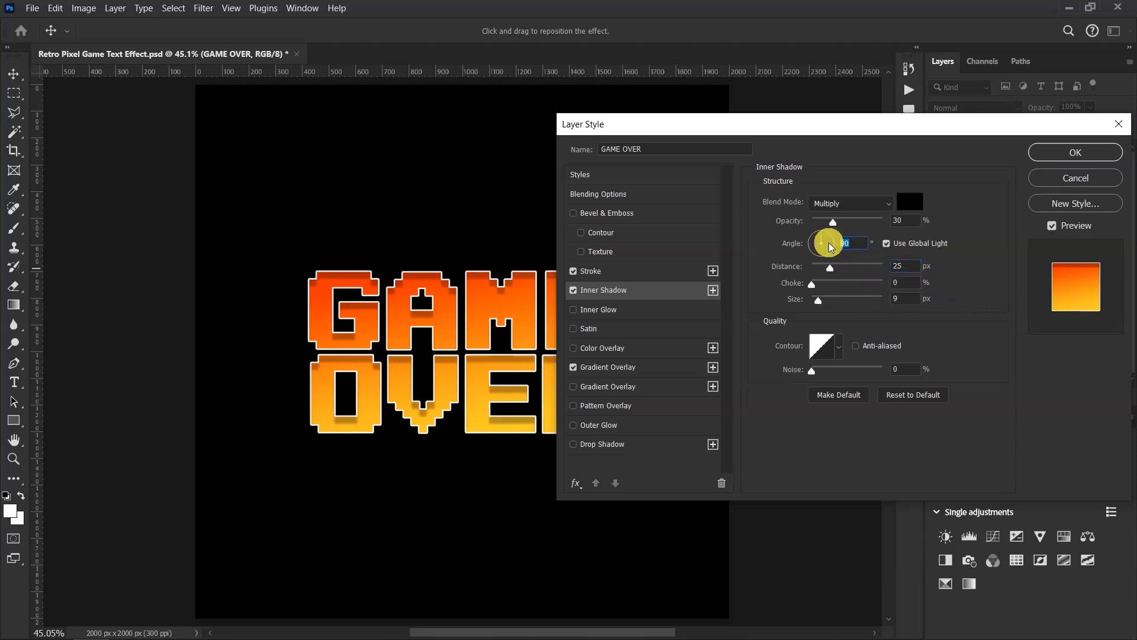
pyautogui.moveTo(827, 243); pyautogui.dragTo(826, 238)
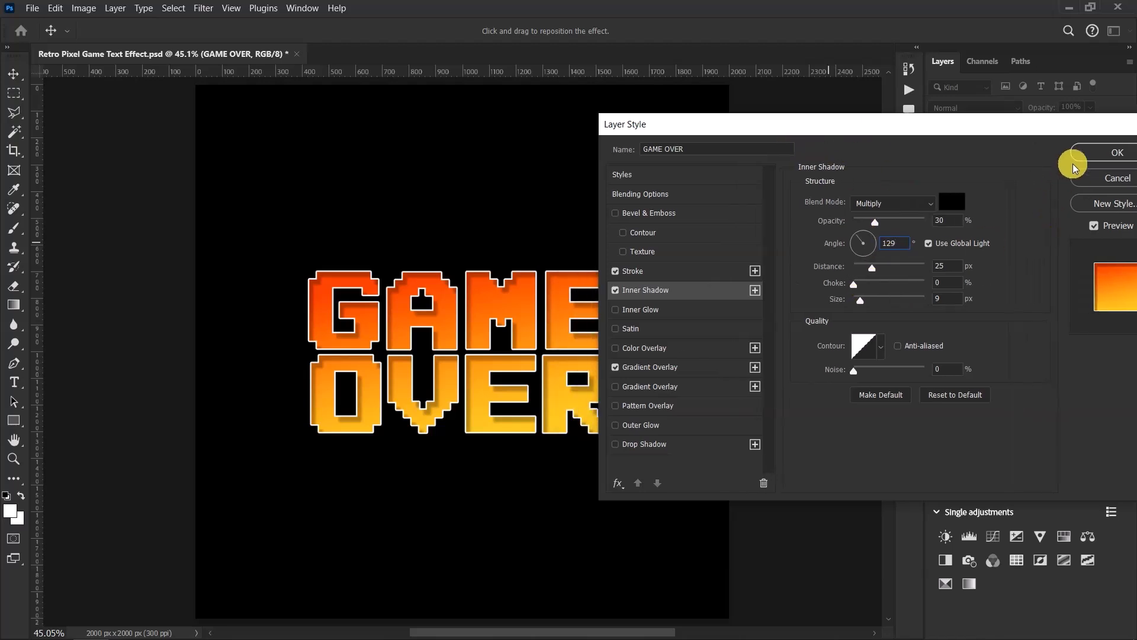
pyautogui.moveTo(1093, 156)
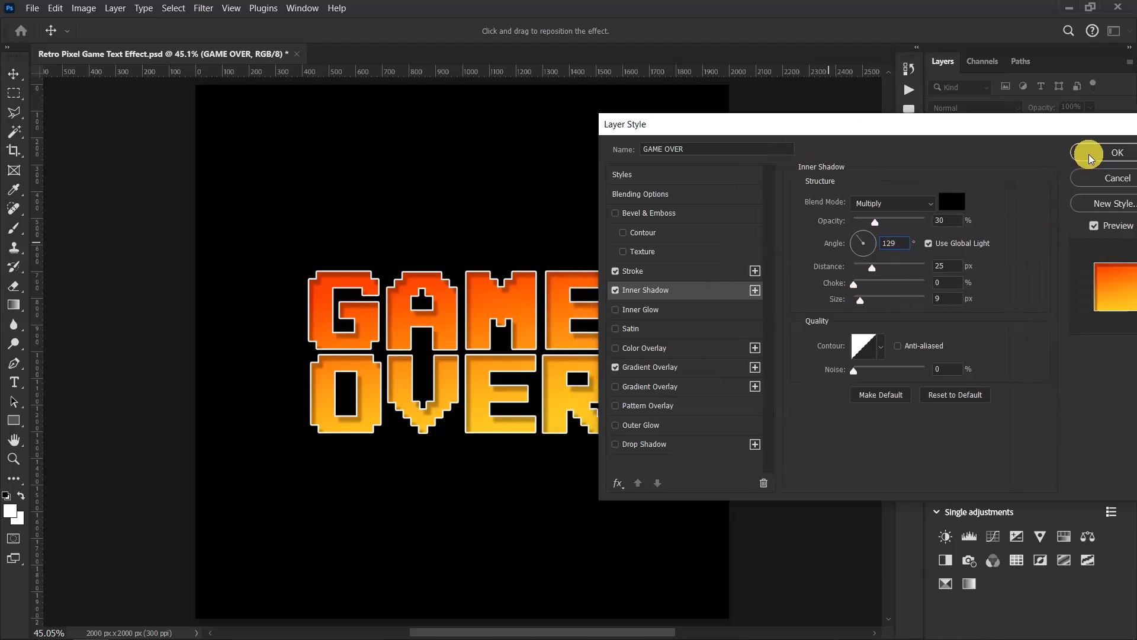
pyautogui.click(1115, 152)
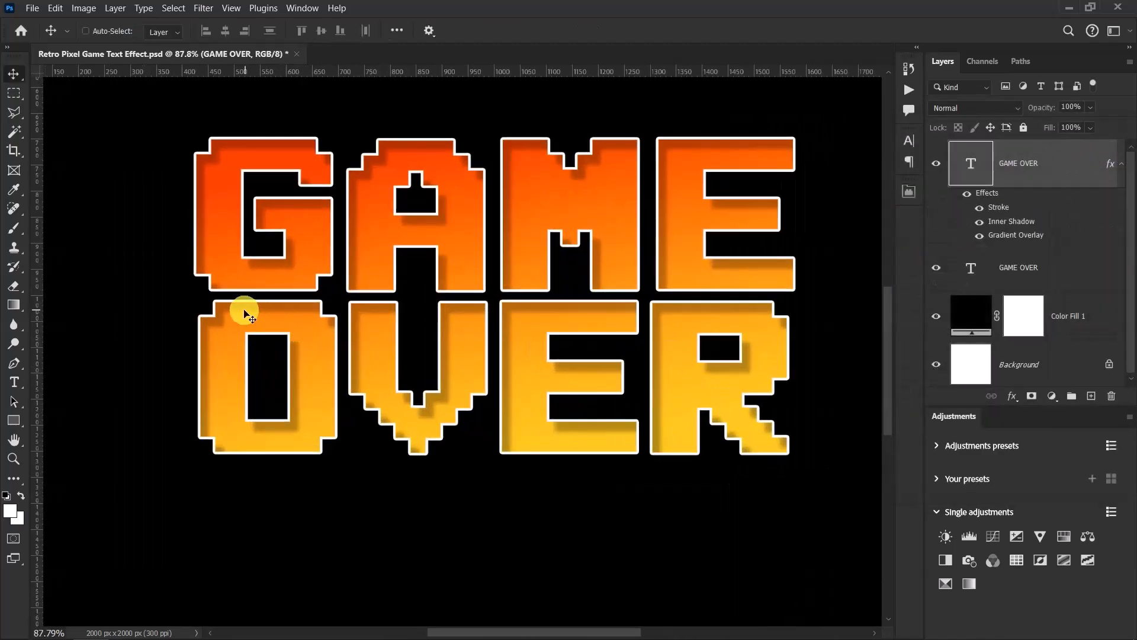
pyautogui.moveTo(300, 327)
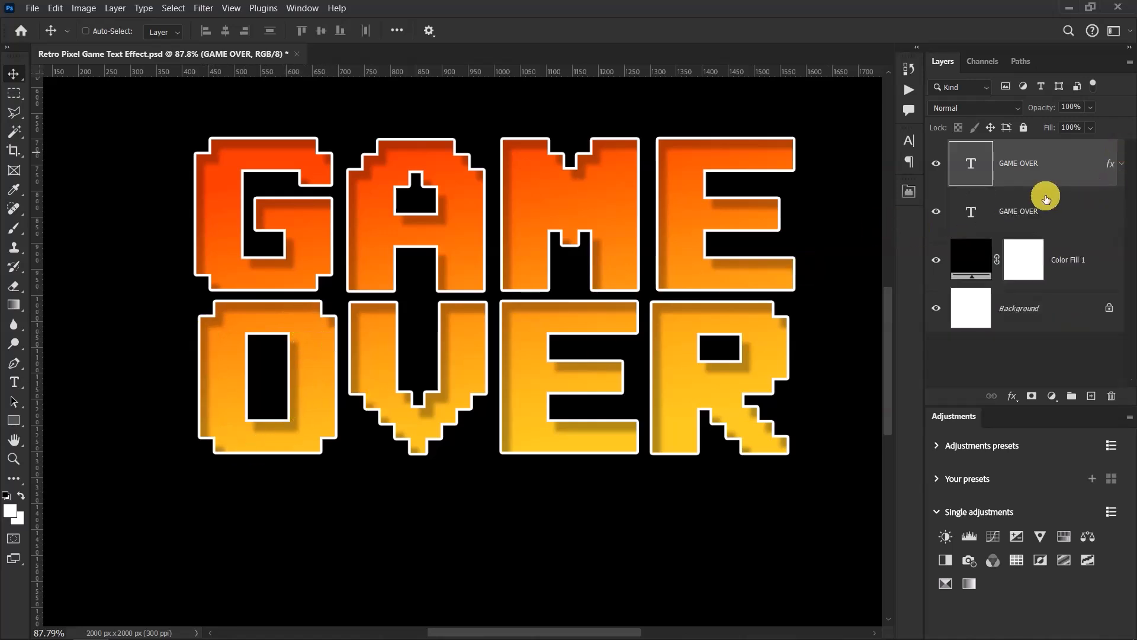
pyautogui.moveTo(1075, 211)
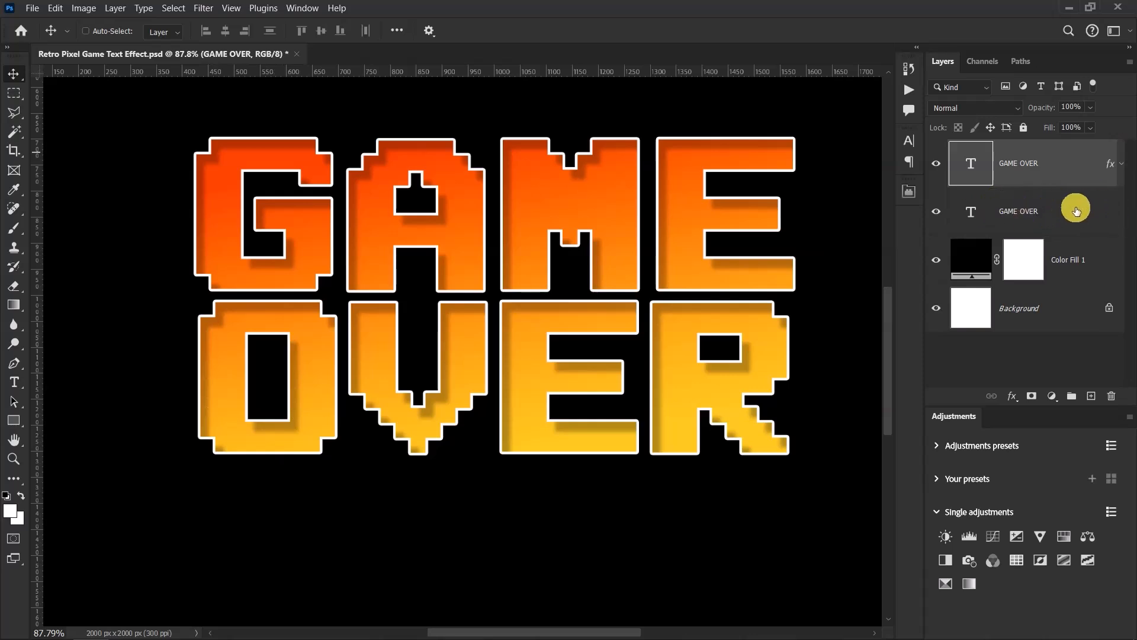
# Step: Select the lower duplicate GAME OVER layer and bring up its Character settings
pyautogui.click(1036, 211)
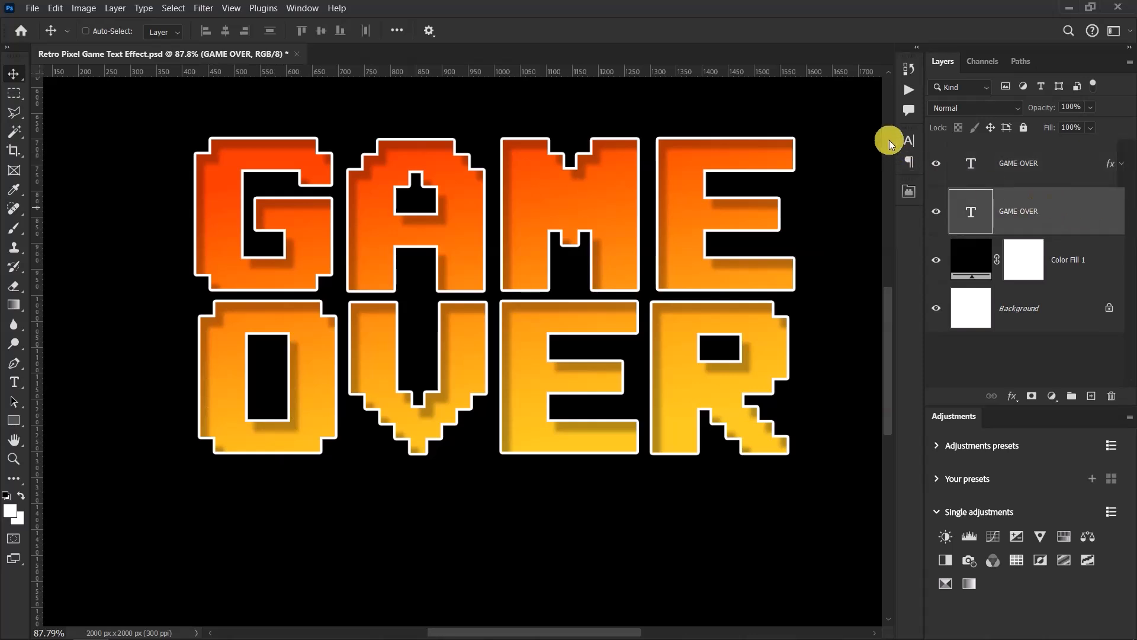
pyautogui.click(908, 140)
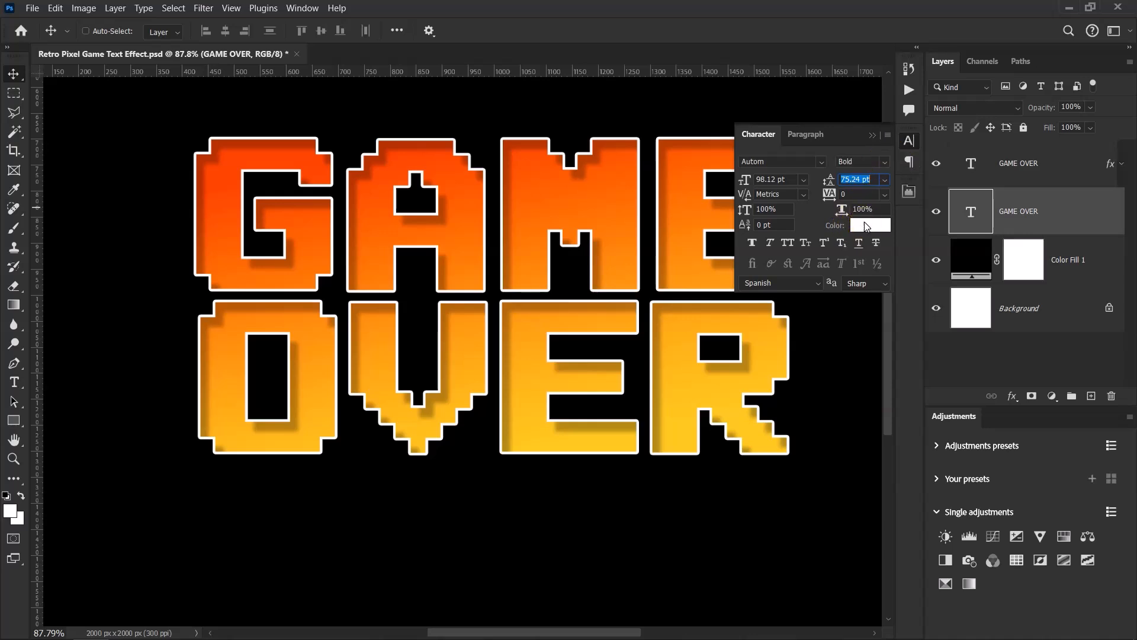
# Step: Colour the duplicate GAME OVER blue and offset it down-right behind the orange letters
pyautogui.click(869, 225)
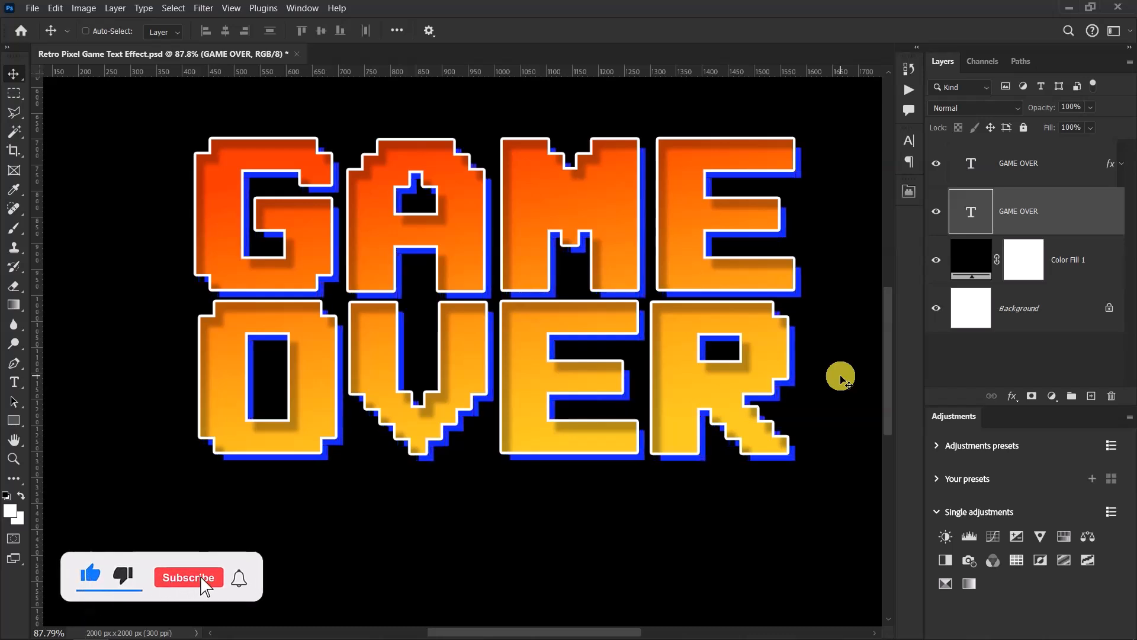
pyautogui.click(188, 577)
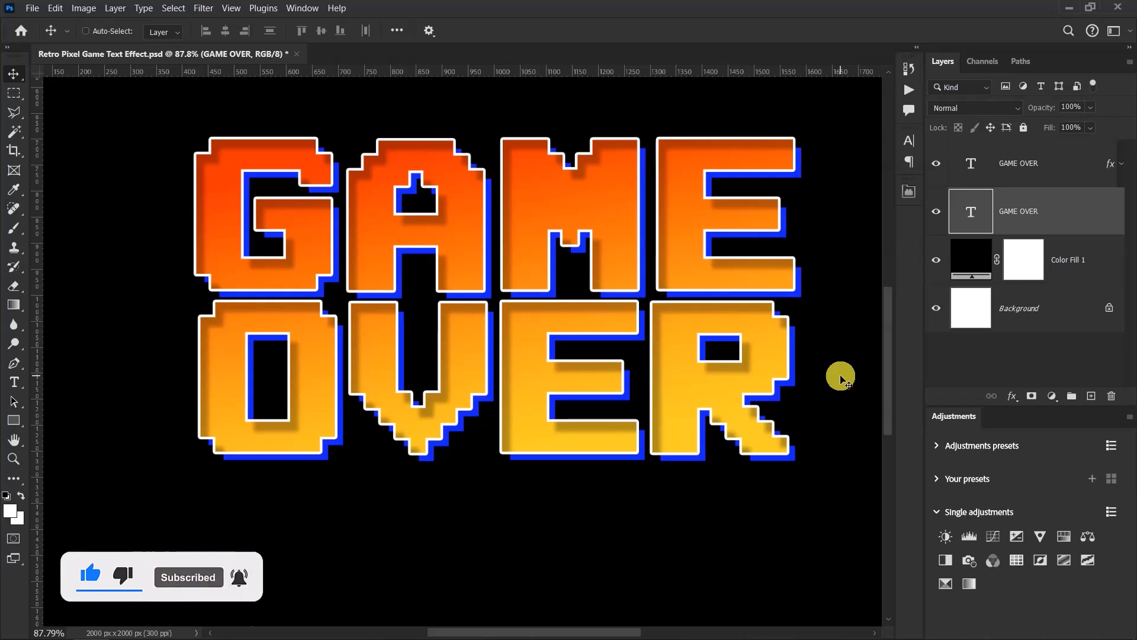